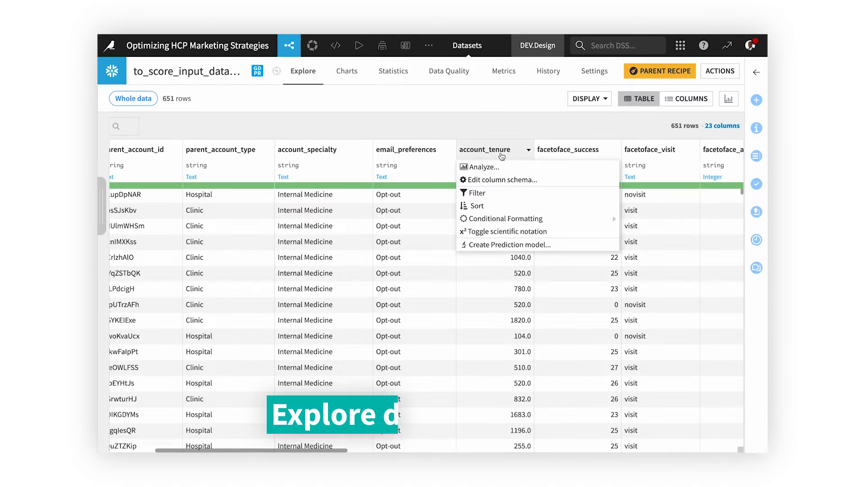
Analyze account_tenure's value distribution, then open the Total Sales and Marketing flow zone
click(483, 167)
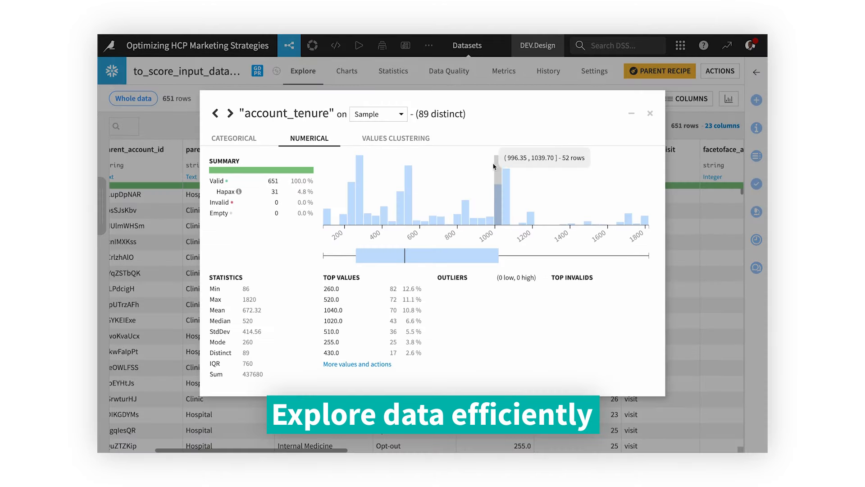
click(393, 70)
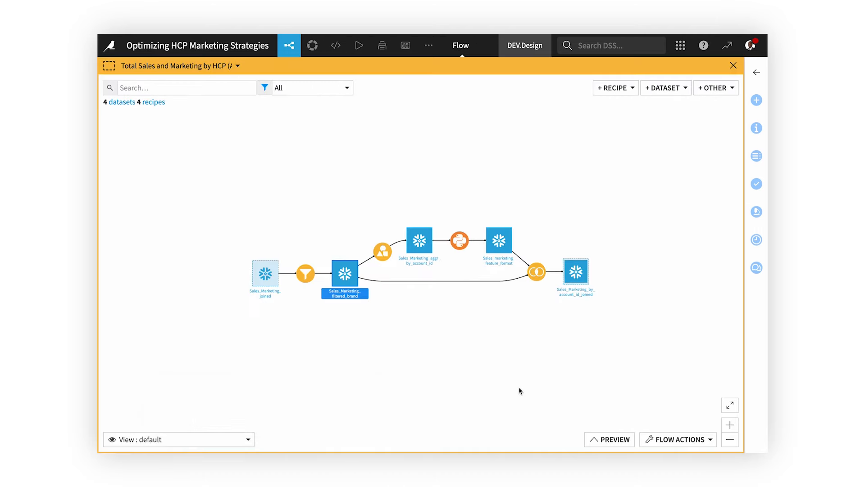
View the Python feature-formatting recipe's code, then go to Administration > Connections listing 82 connections
click(344, 275)
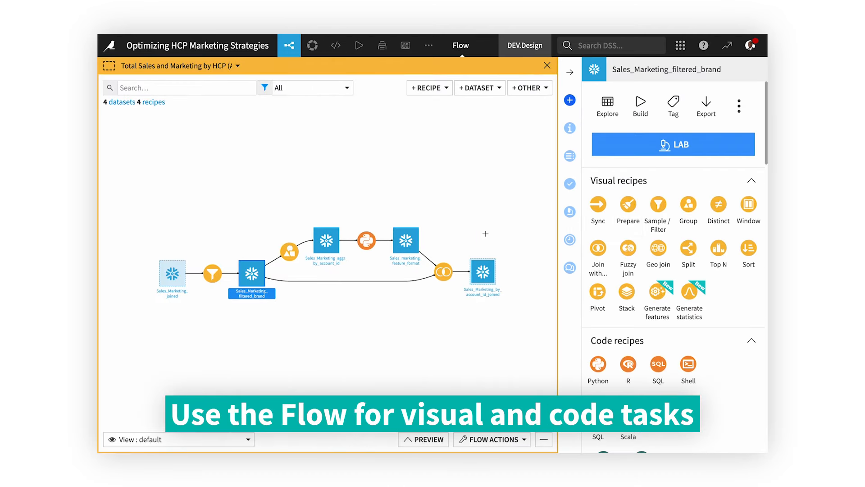
double_click(326, 241)
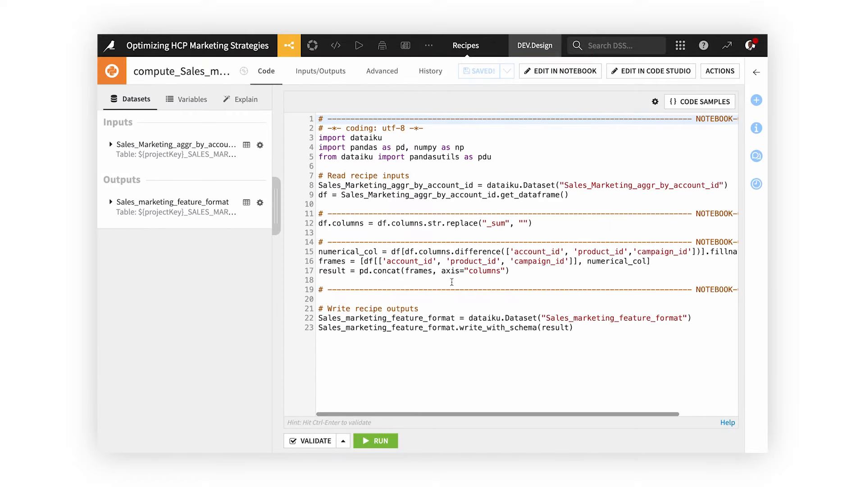
click(560, 71)
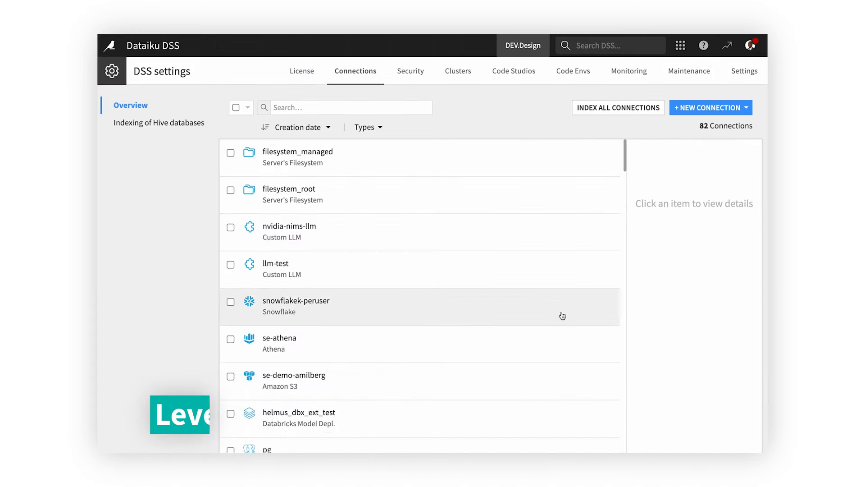
Review the se-openai-pii Azure OpenAI connection and its forbidden-terms filtering settings
click(707, 107)
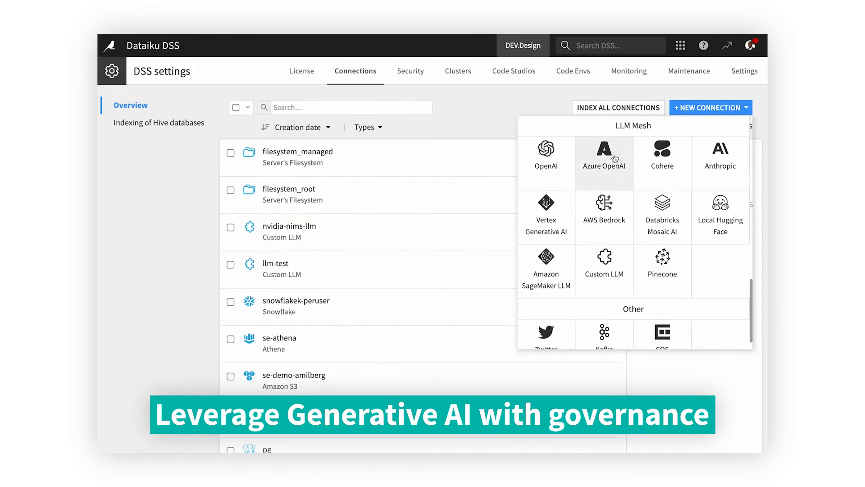
click(603, 159)
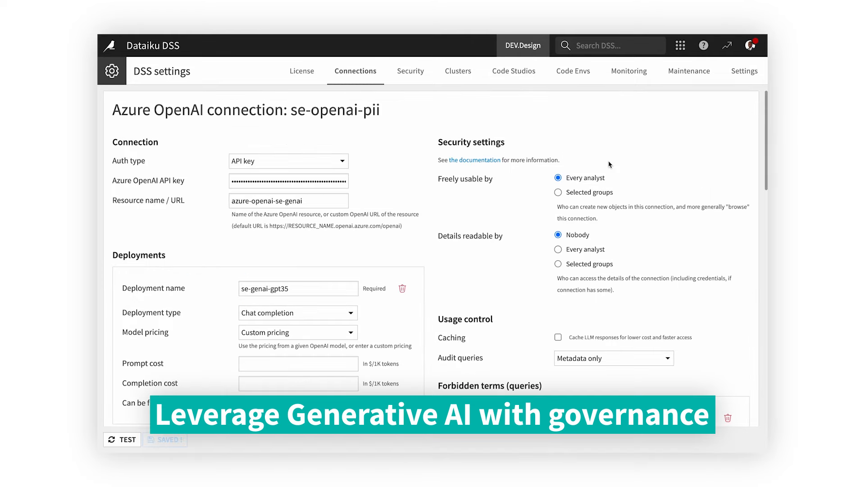
scroll(down, 3)
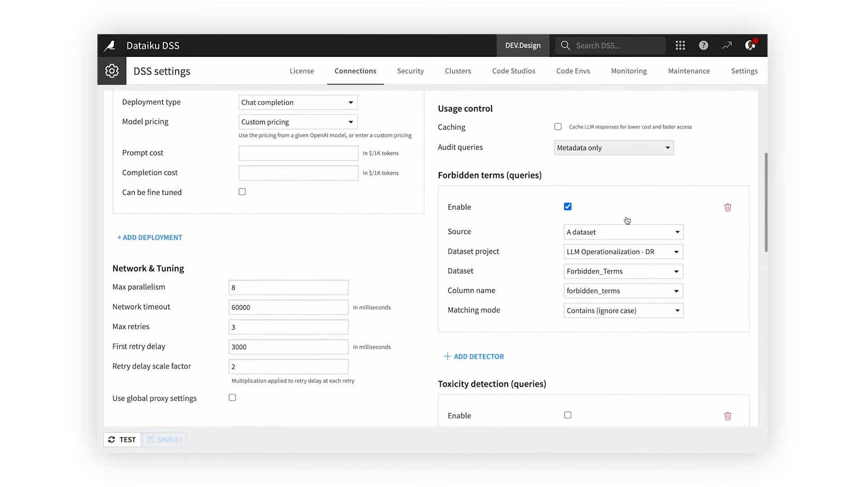
scroll(down, 3)
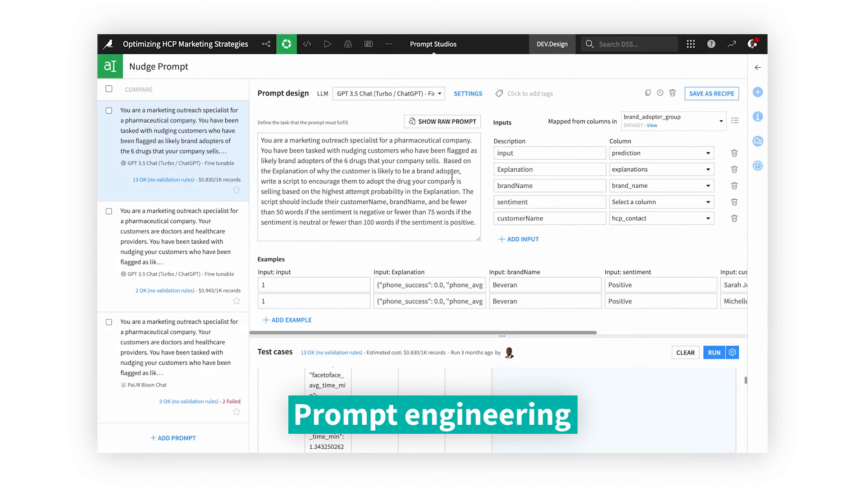
Check the prompt's available LLMs and generated test-case messages, then return to the Flow
click(387, 93)
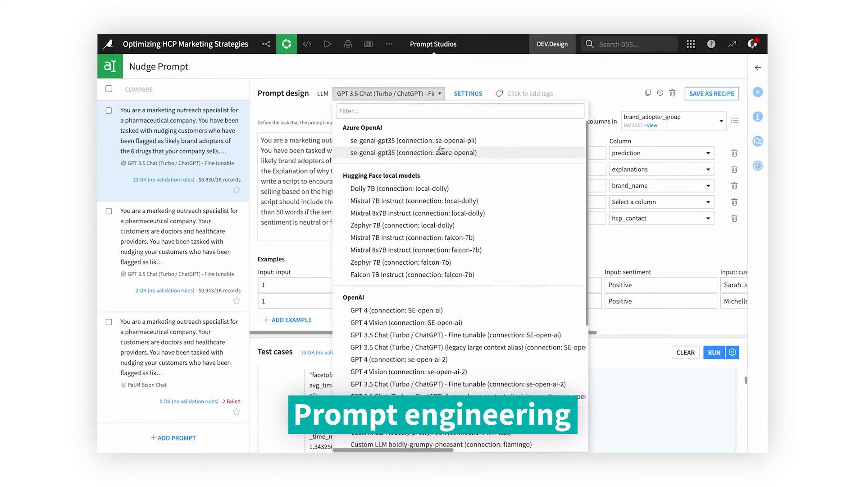
scroll(down, 3)
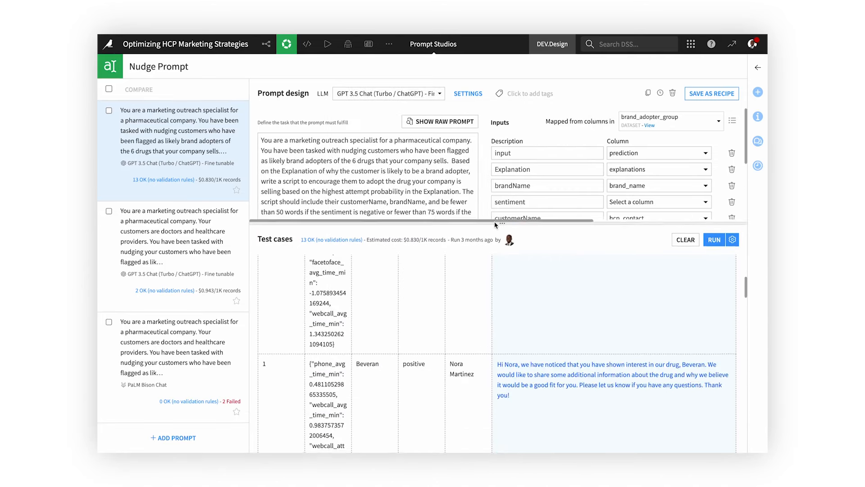
scroll(down, 3)
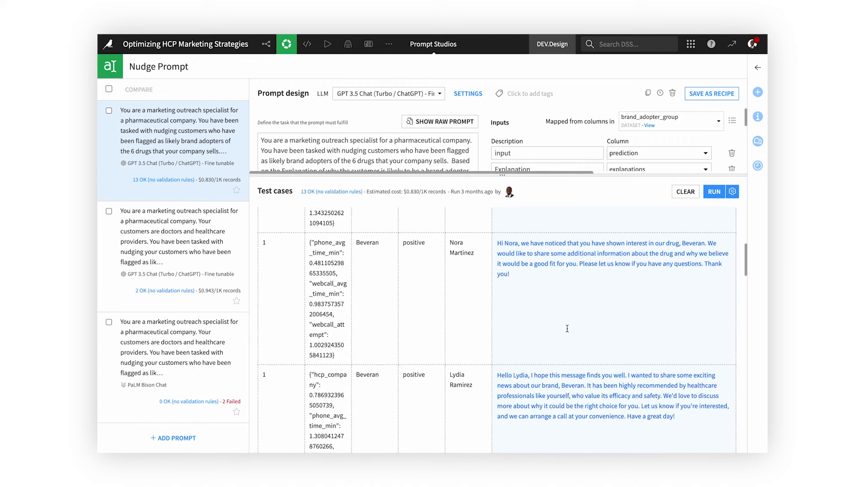
click(266, 43)
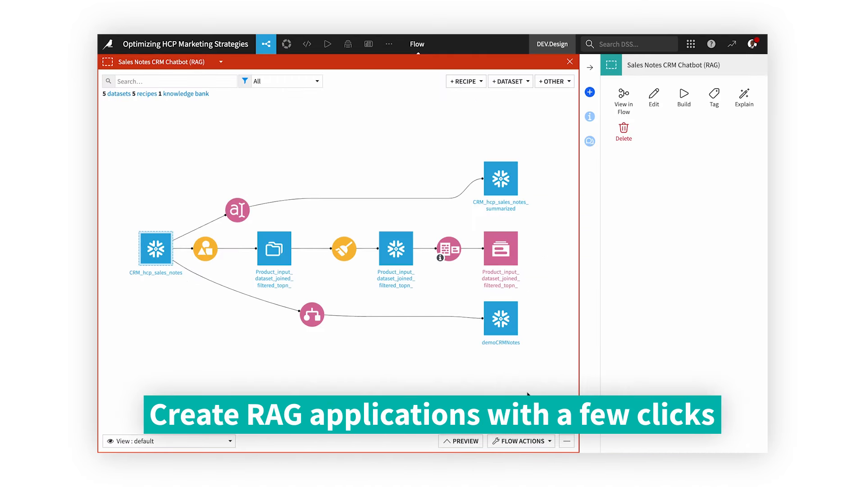
Ask the Sales Notes Q&A Chatbot the Lilivan feedback example, then open the brand sales dashboard
click(306, 43)
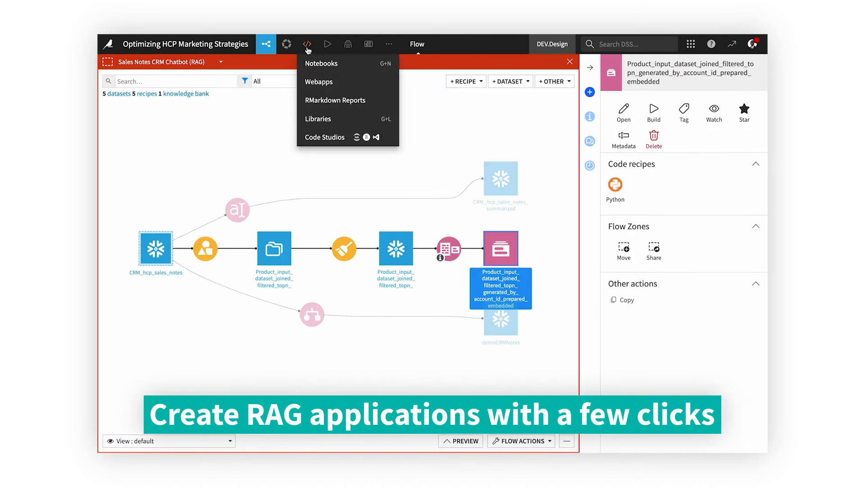
click(319, 82)
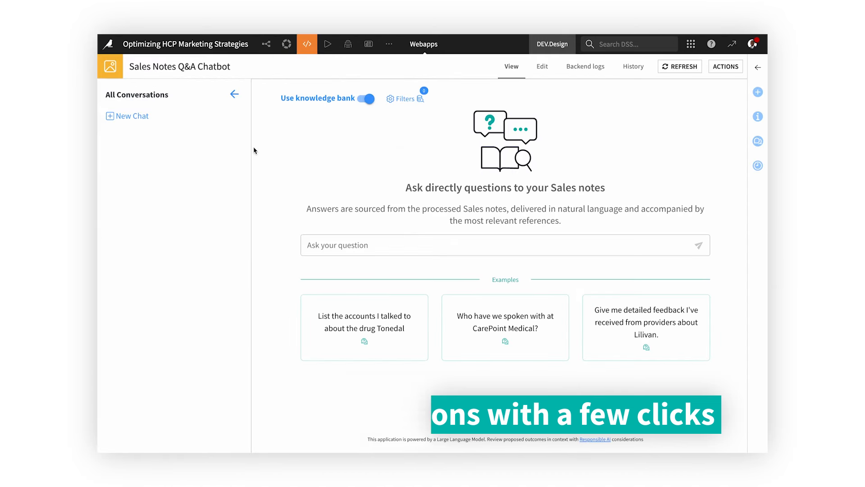
click(645, 326)
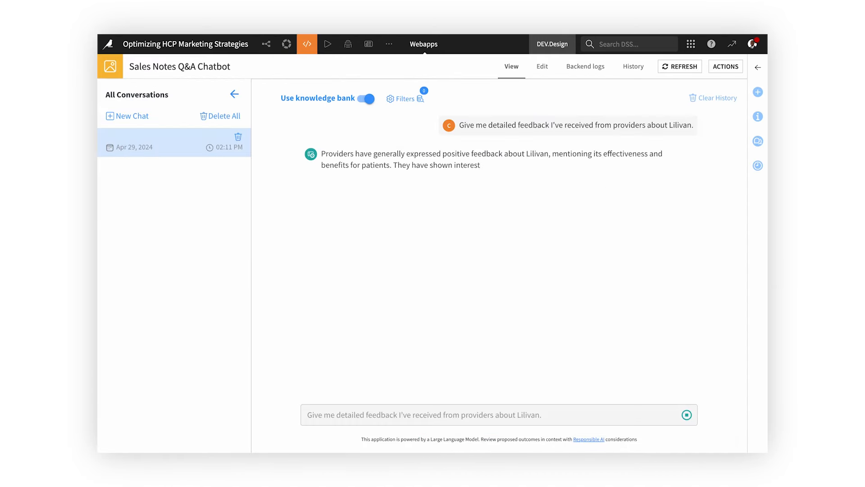
click(685, 415)
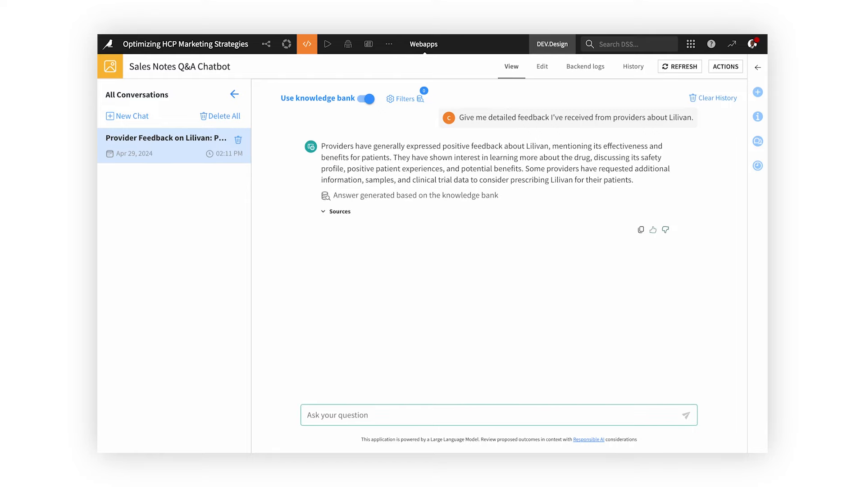
click(337, 211)
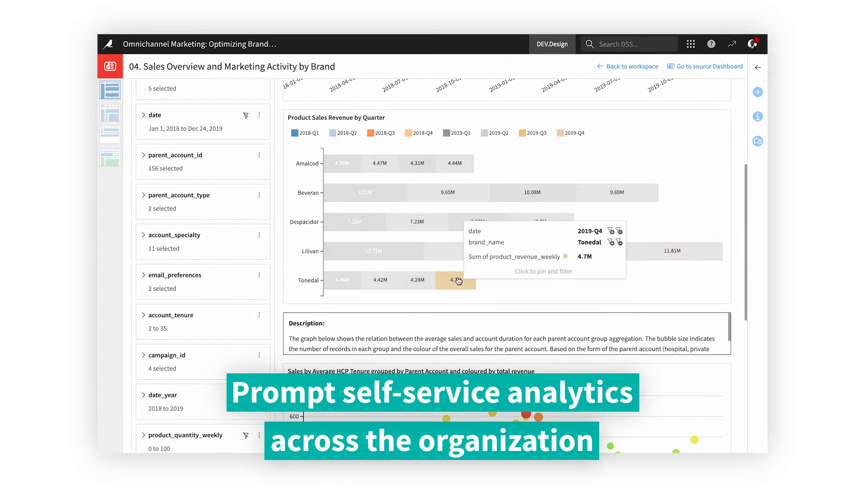
Scroll the brand sales dashboard to the per-quarter revenue and HCP-tenure charts
scroll(down, 3)
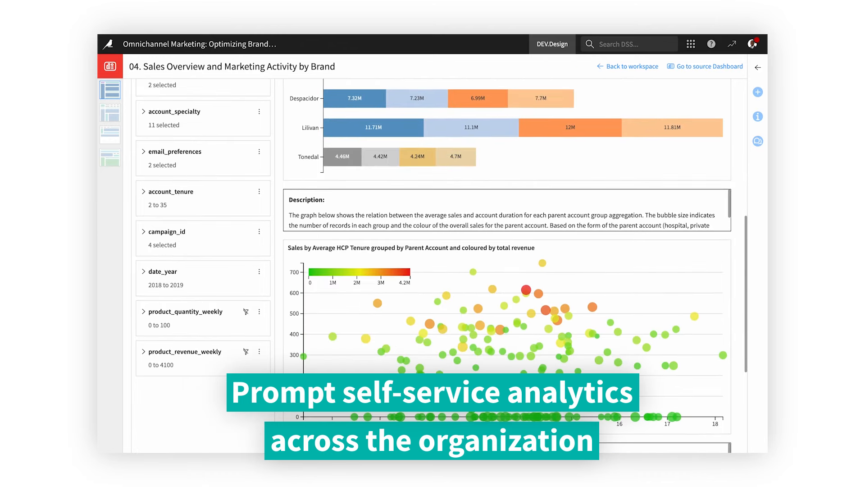
mouse_move(527, 293)
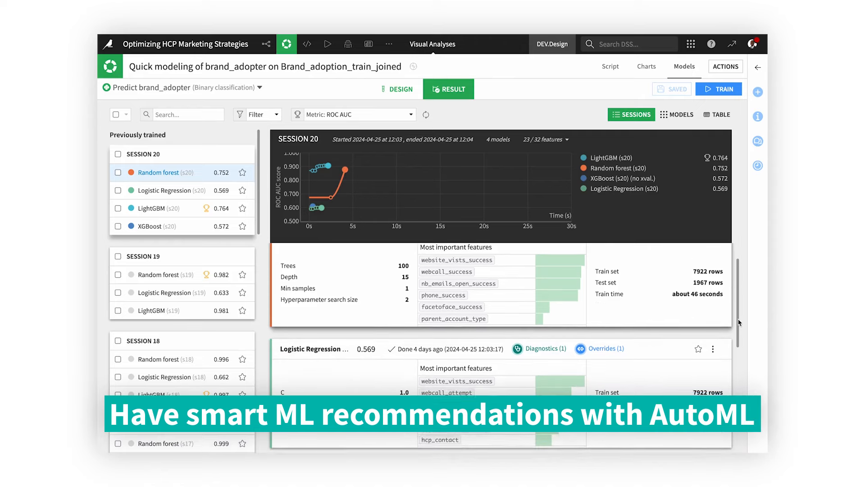
Review the LightGBM (s20) design and set its training runtime to a specific container configuration
click(162, 208)
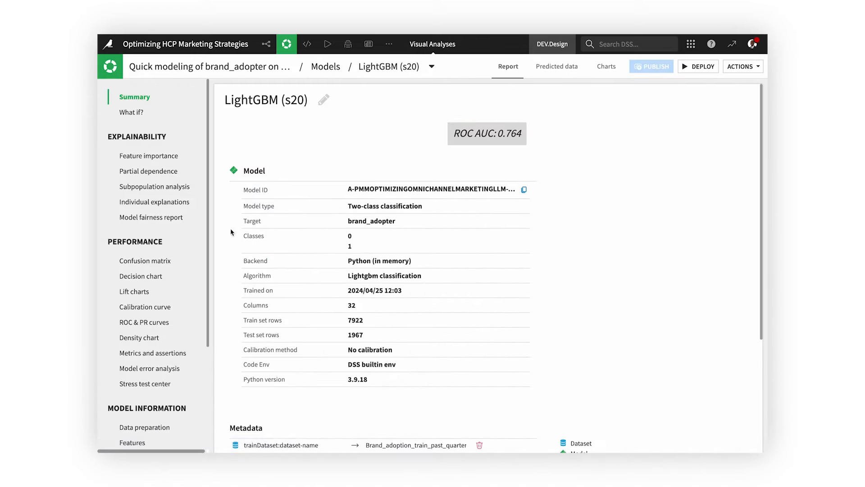
click(149, 156)
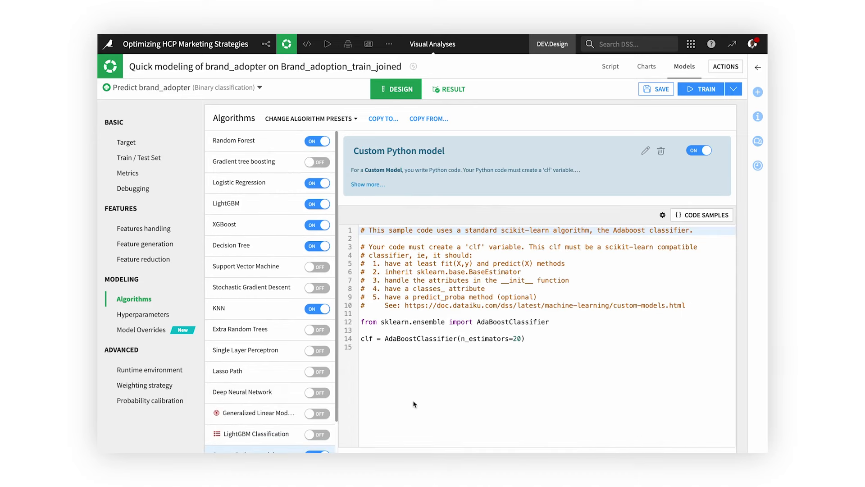
click(150, 370)
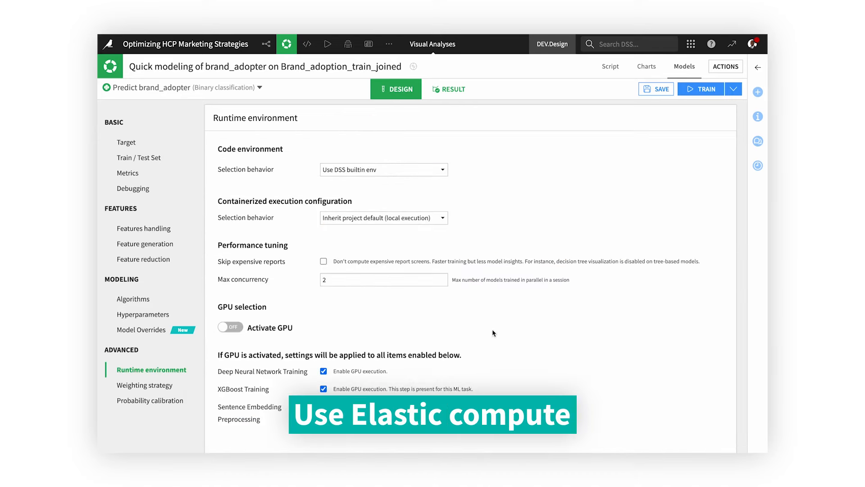
click(384, 217)
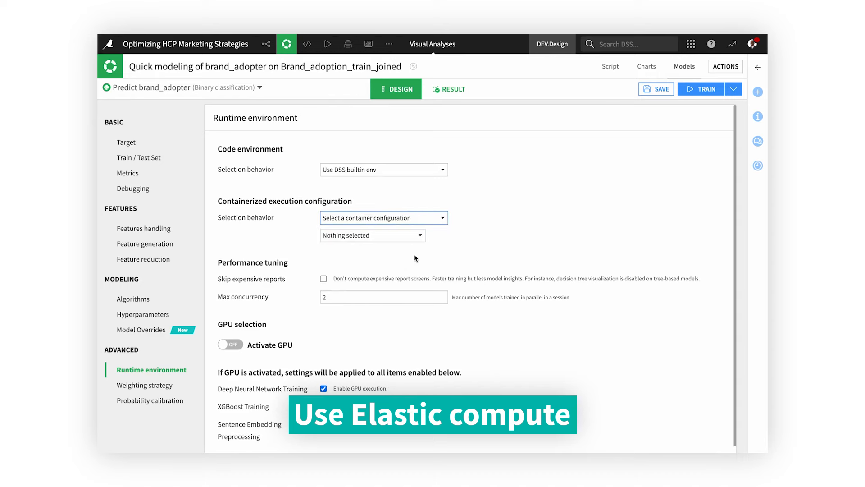
click(373, 236)
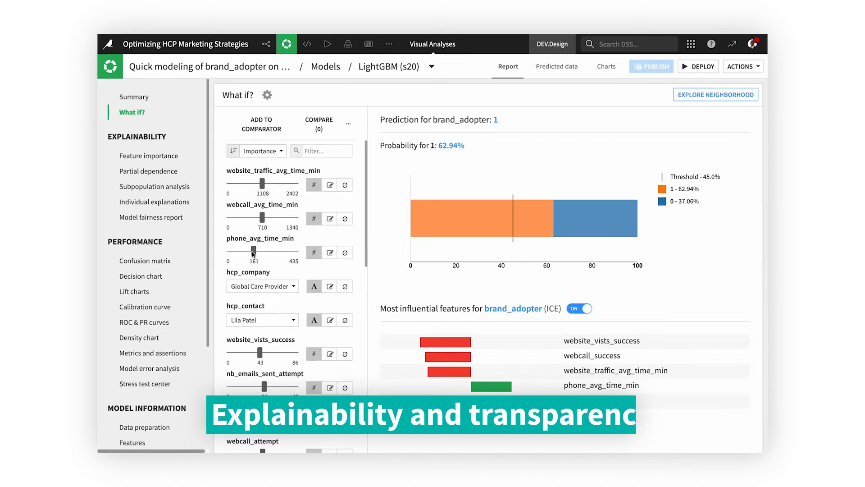
Adjust a What-if feature slider and scroll to the model fairness disparity metrics
drag(252, 252, 265, 252)
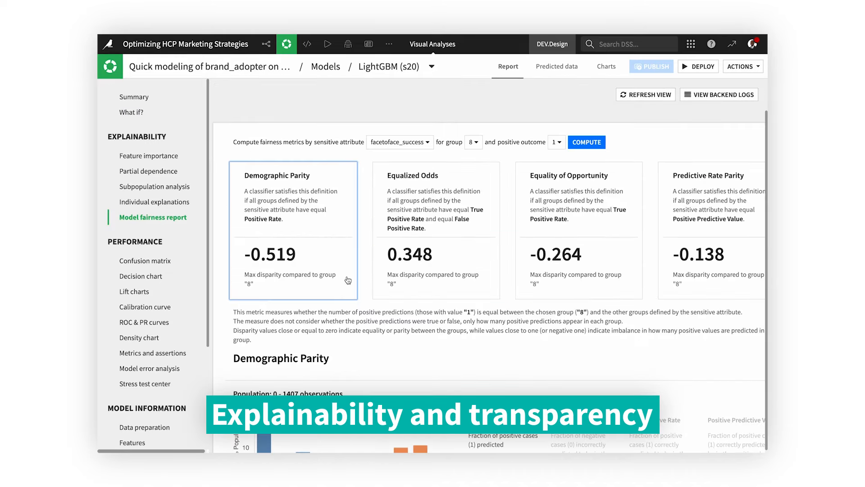
scroll(down, 3)
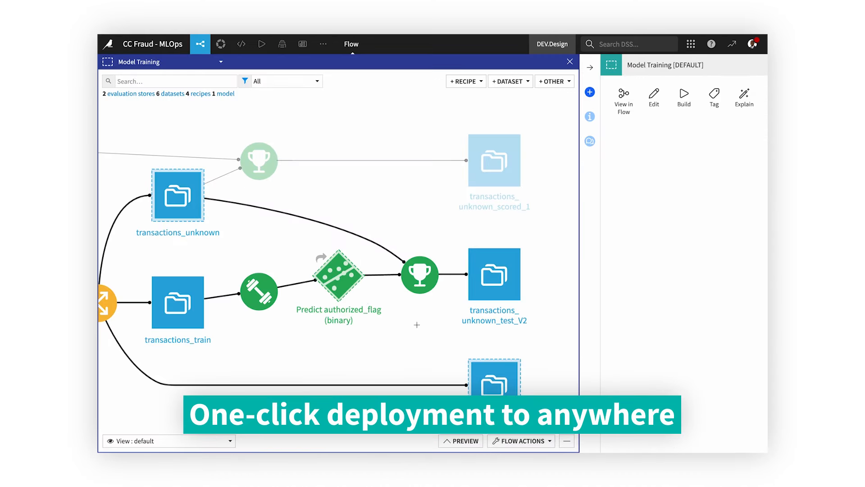
Append a scoring API endpoint for Predict authorized_flag to the existing API service
click(338, 274)
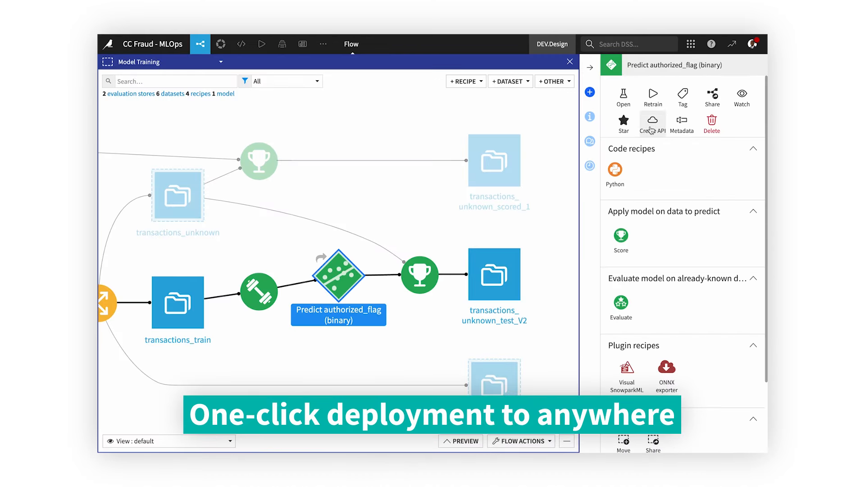
click(652, 123)
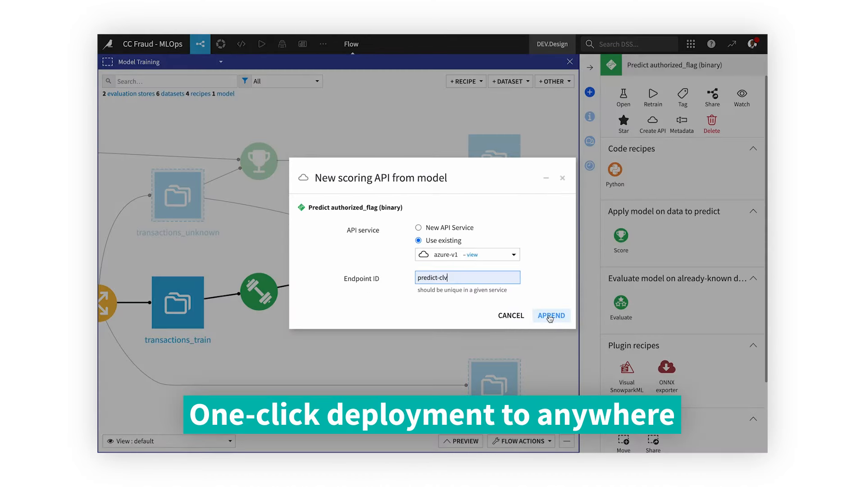
click(551, 315)
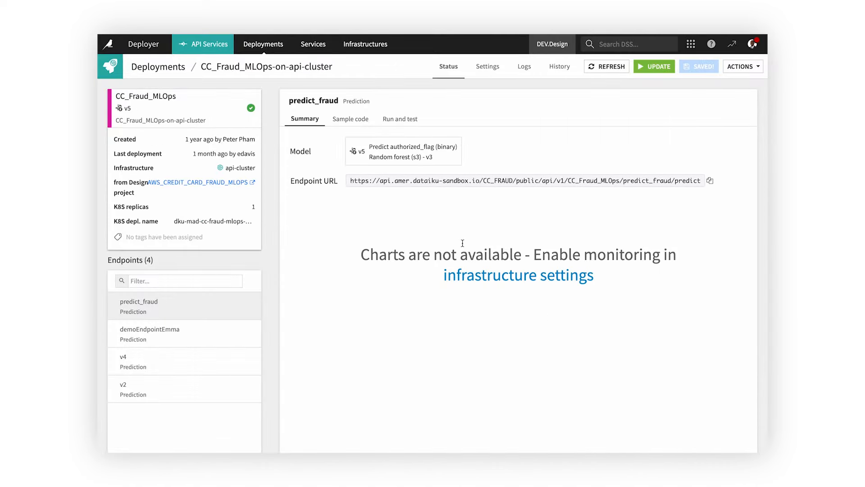
click(399, 119)
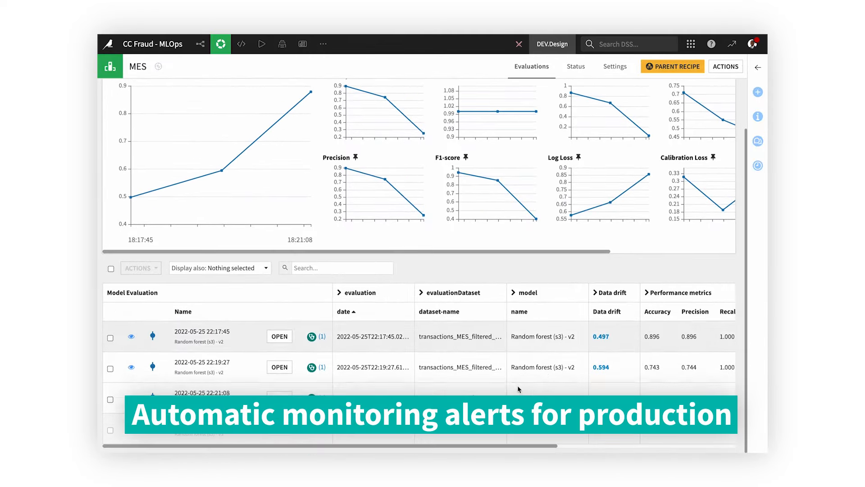
click(279, 336)
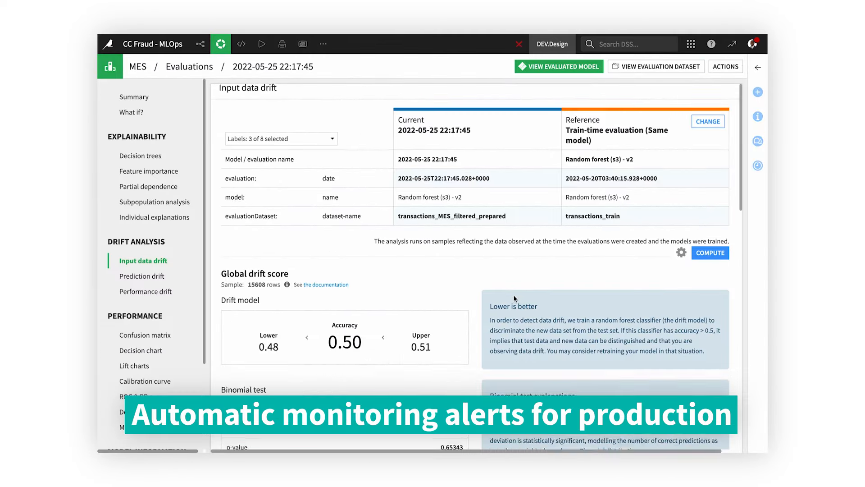
scroll(down, 3)
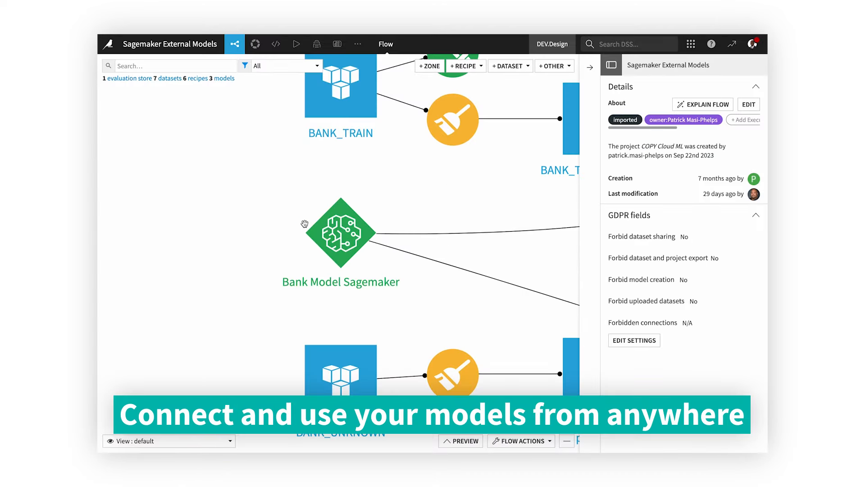
View Bank Model Sagemaker's active v3 version, then the Unified Monitoring overview of production models and API endpoints
double_click(341, 231)
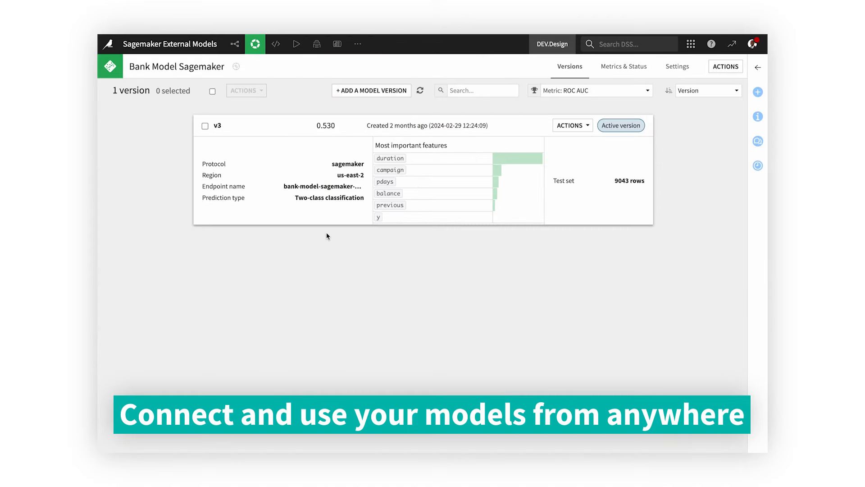
click(218, 125)
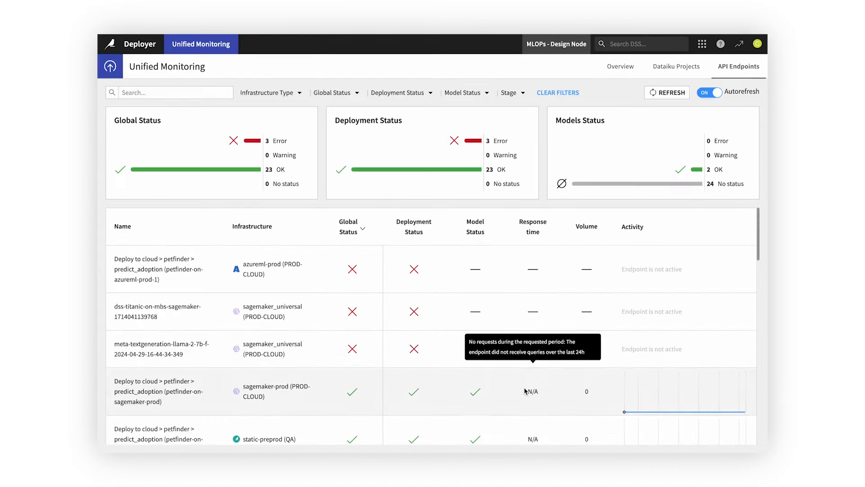
scroll(down, 3)
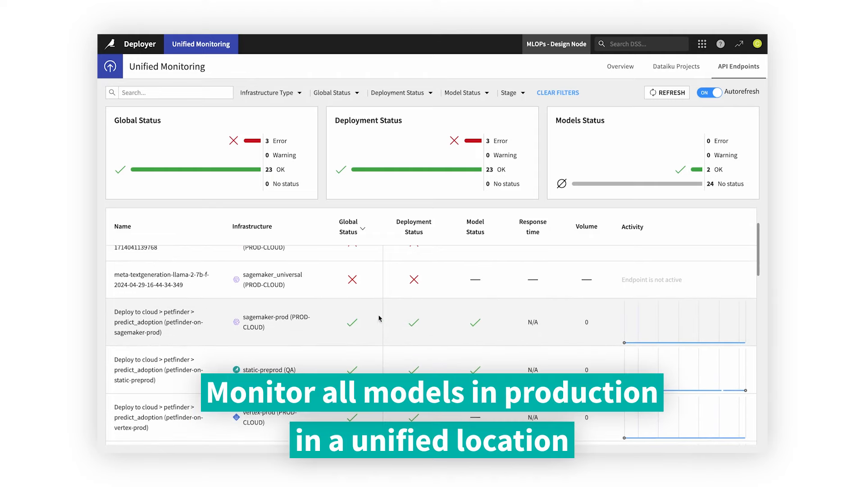
click(620, 66)
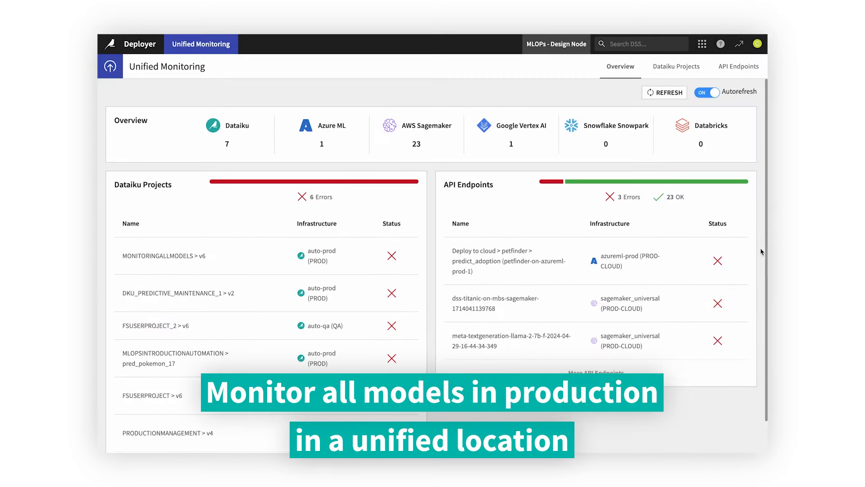